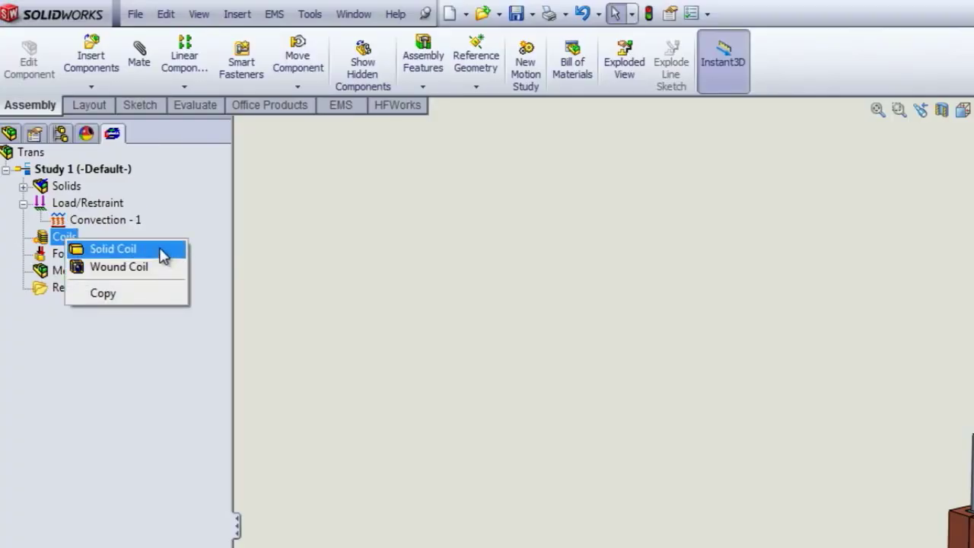
pyautogui.moveTo(119, 268)
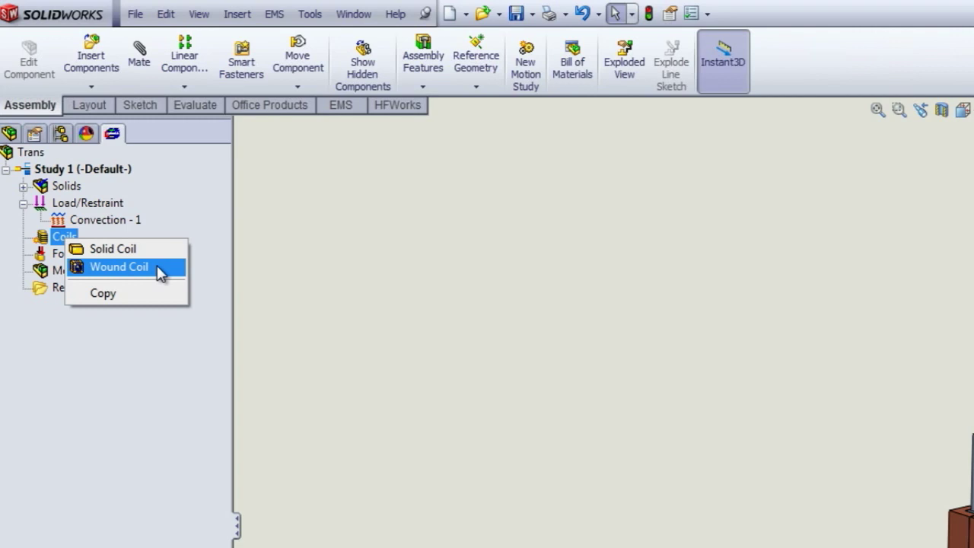
# Step: Start a new wound coil under Coils and assign the first coil block to it
pyautogui.click(119, 267)
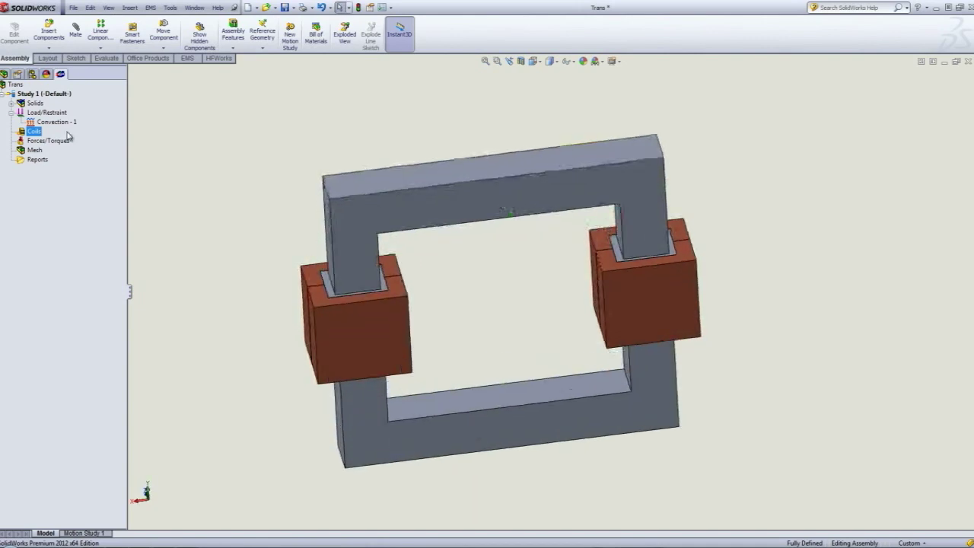
pyautogui.rightClick(33, 131)
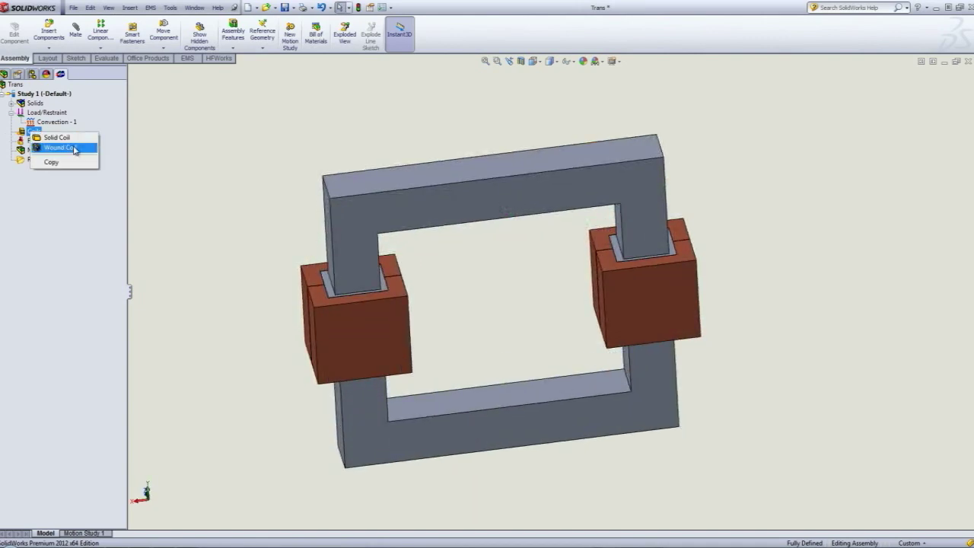
pyautogui.click(57, 148)
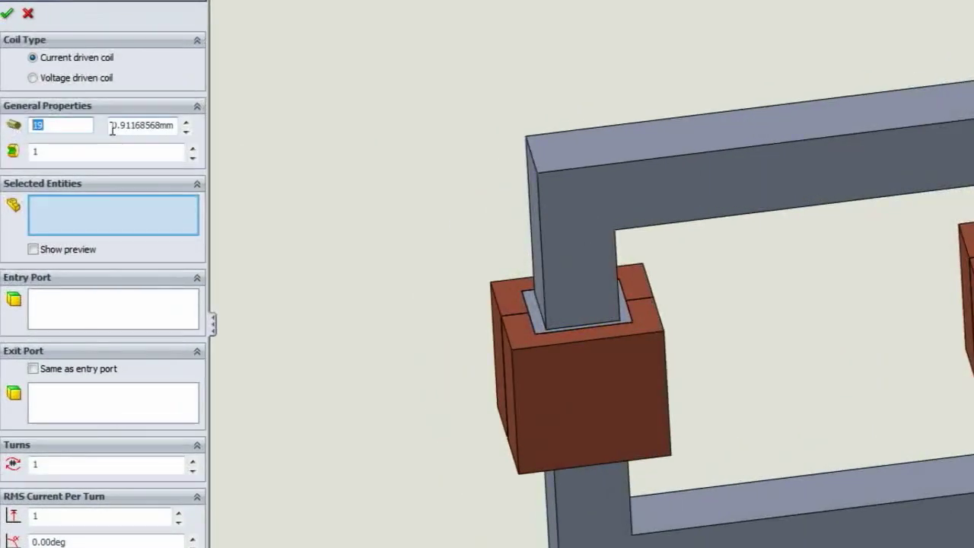
pyautogui.click(143, 124)
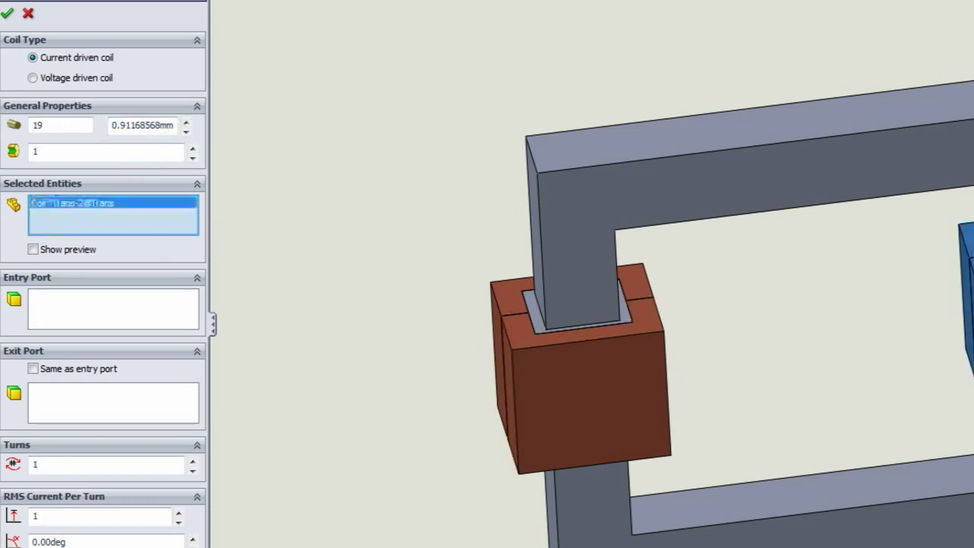
# Step: Turn on the coil preview and pick the face where current enters the coil
pyautogui.click(33, 249)
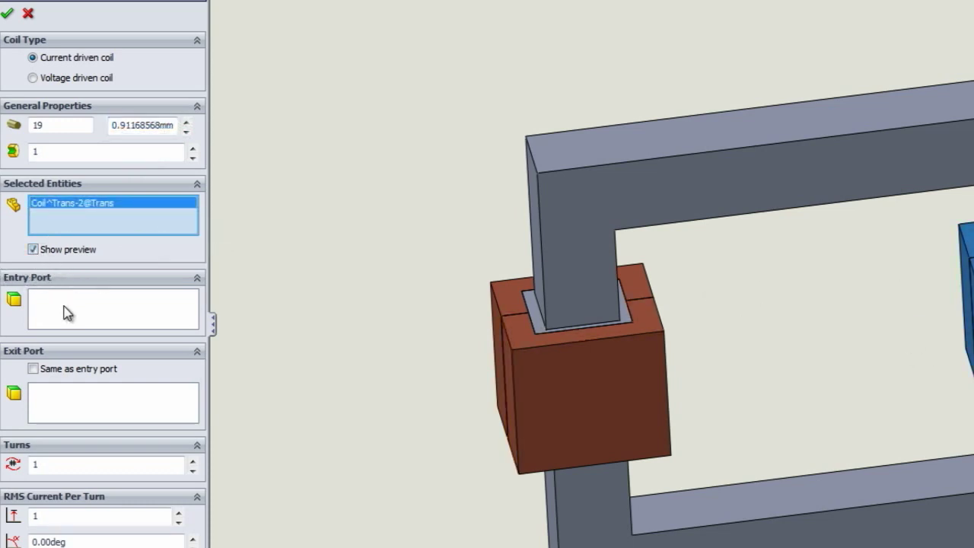
pyautogui.click(113, 308)
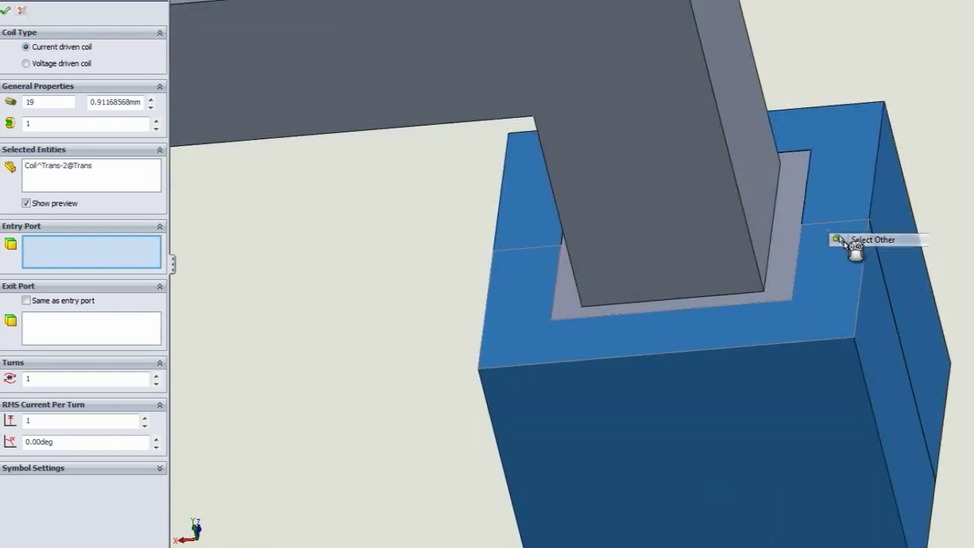
pyautogui.click(853, 245)
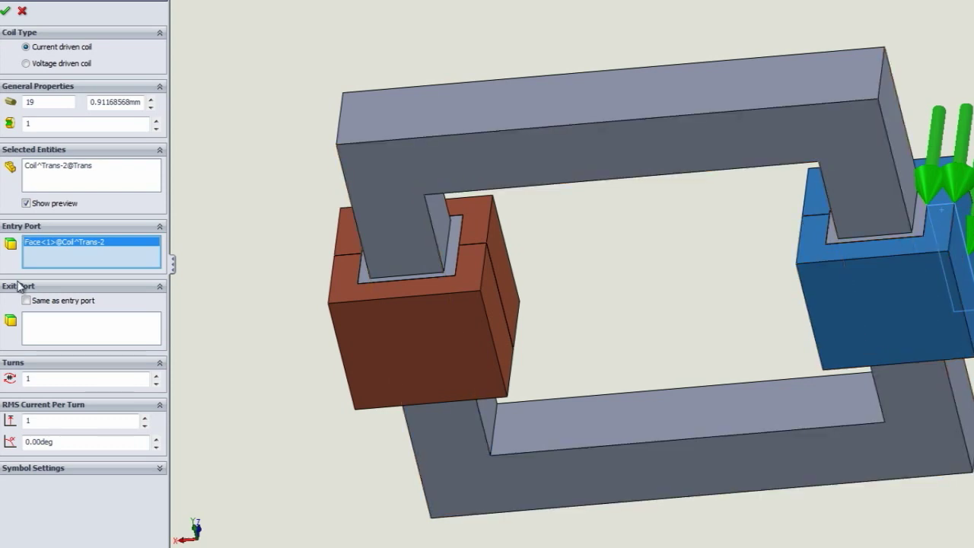
pyautogui.moveTo(28, 301)
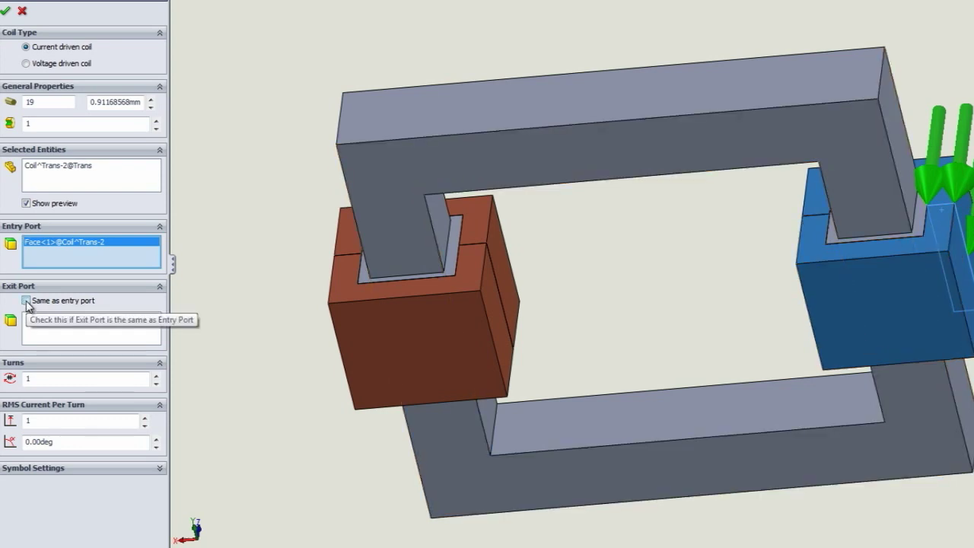
# Step: Make the exit port the same as the entry face and confirm the coil with 30 turns
pyautogui.click(26, 300)
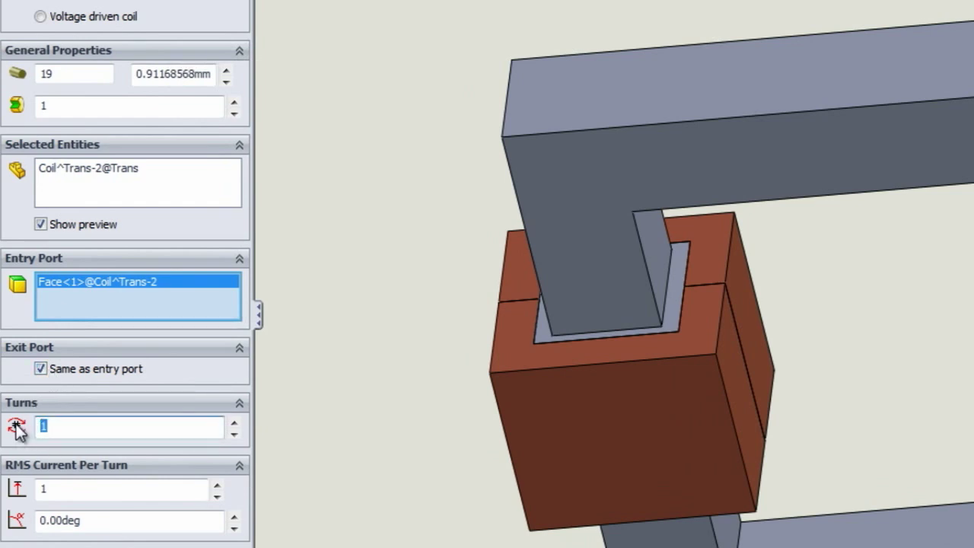
pyautogui.write('30')
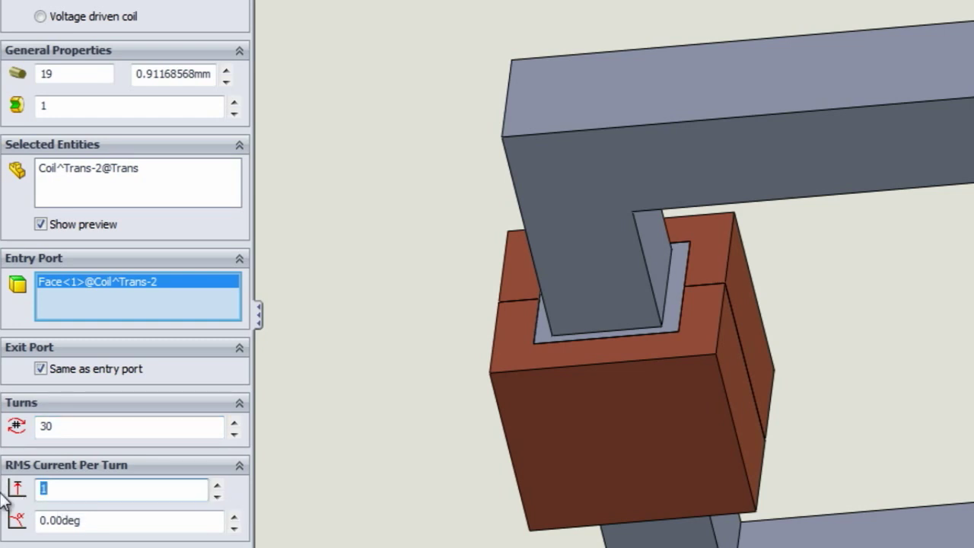
pyautogui.click(130, 521)
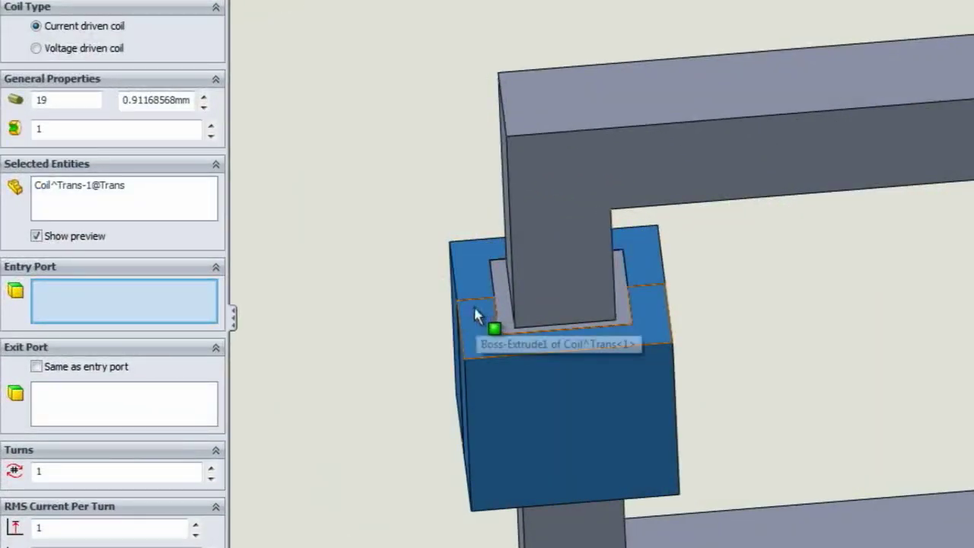
# Step: Set the second coil's entry face, reuse it as exit, and confirm 90 turns
pyautogui.click(493, 329)
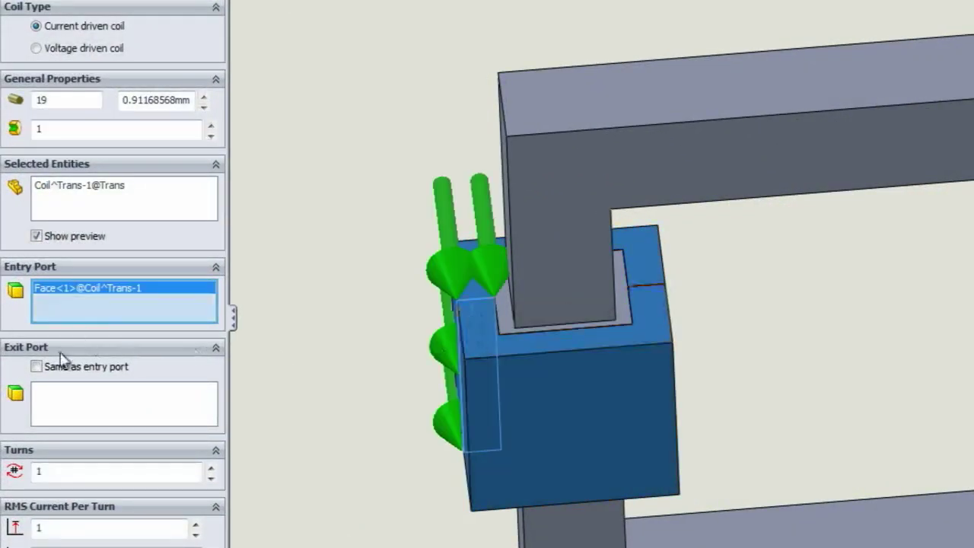
pyautogui.click(37, 365)
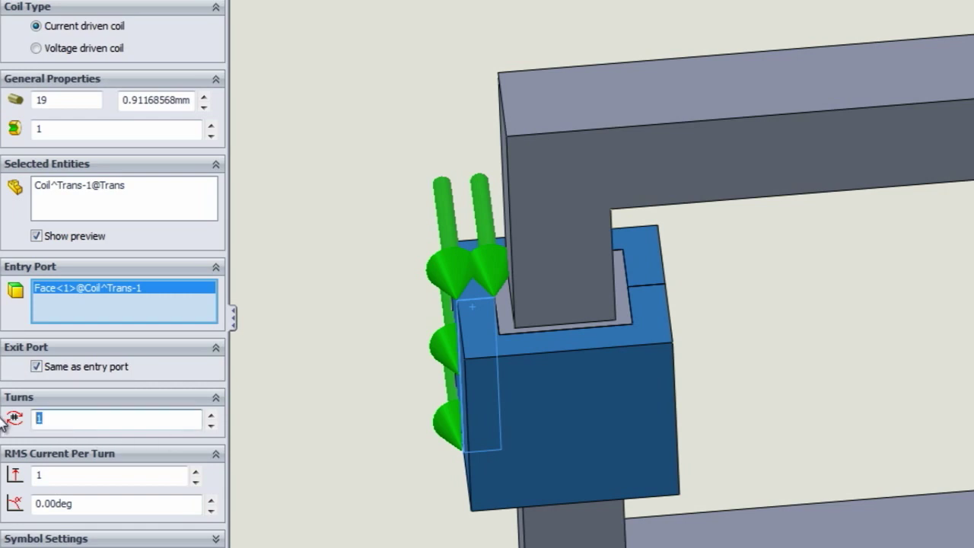
pyautogui.write('90')
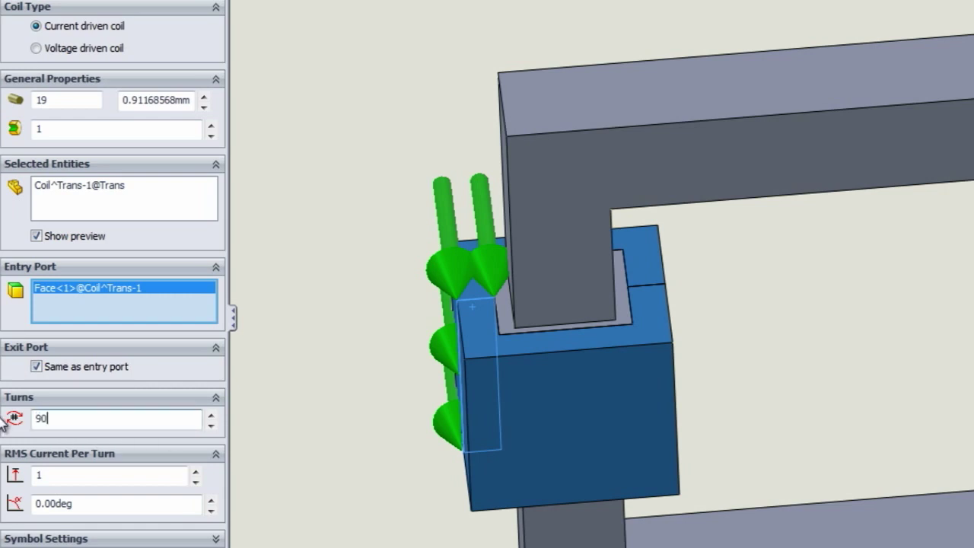
pyautogui.moveTo(332, 440)
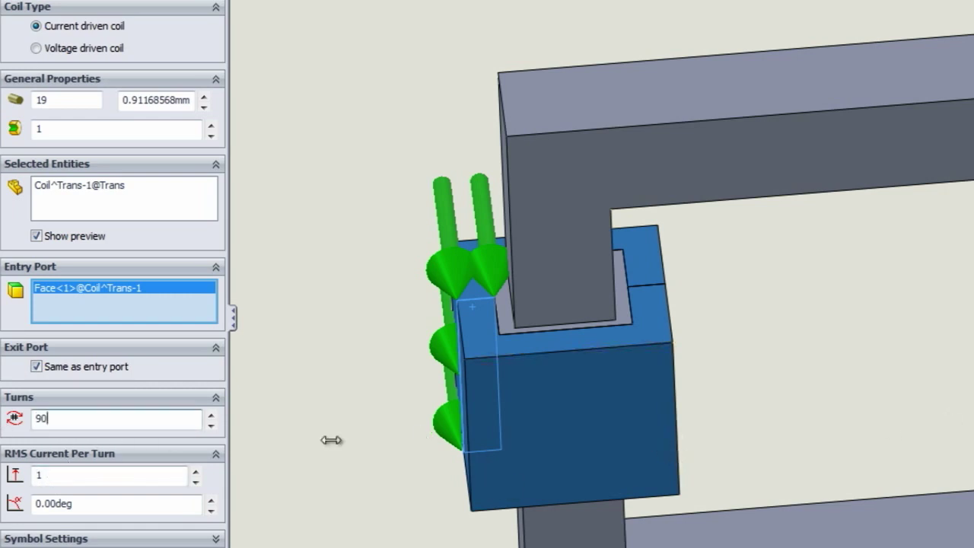
pyautogui.click(109, 475)
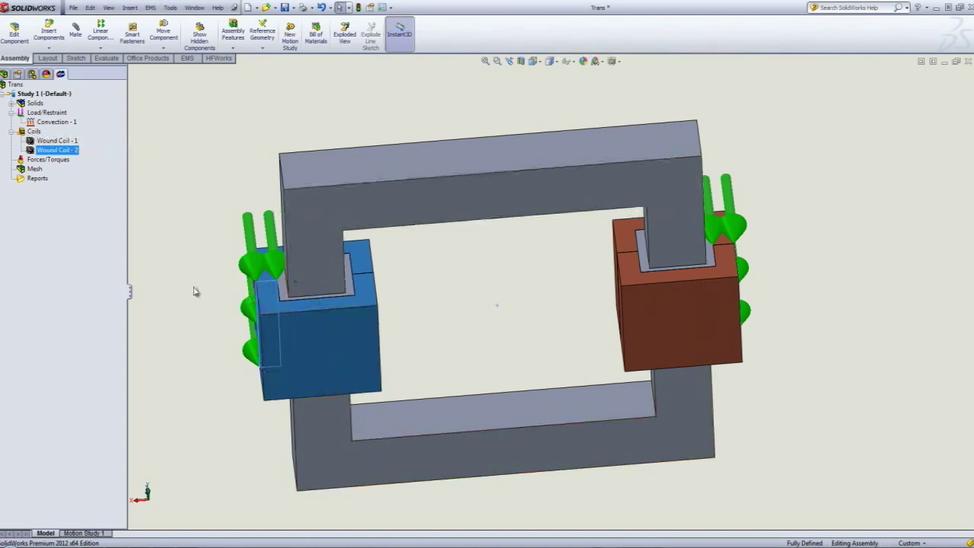
pyautogui.moveTo(501, 344)
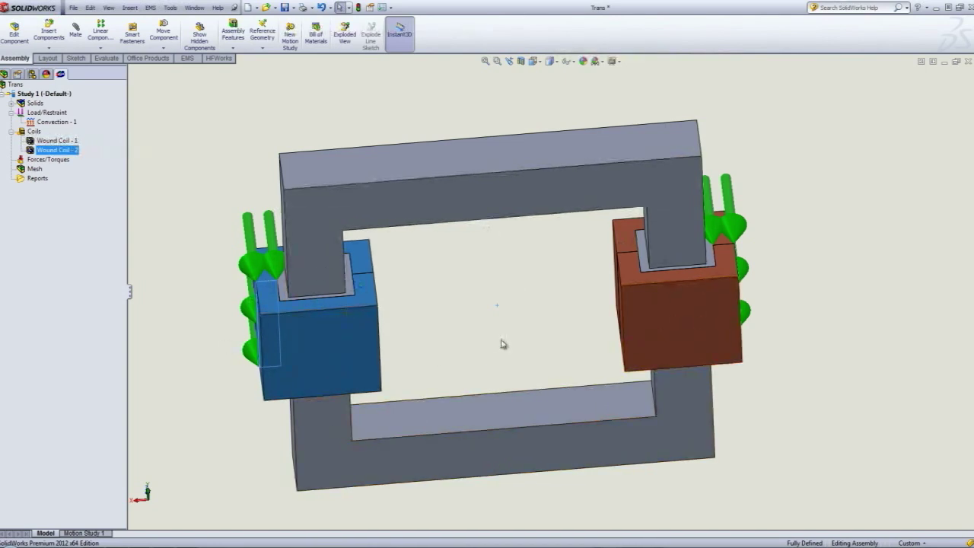